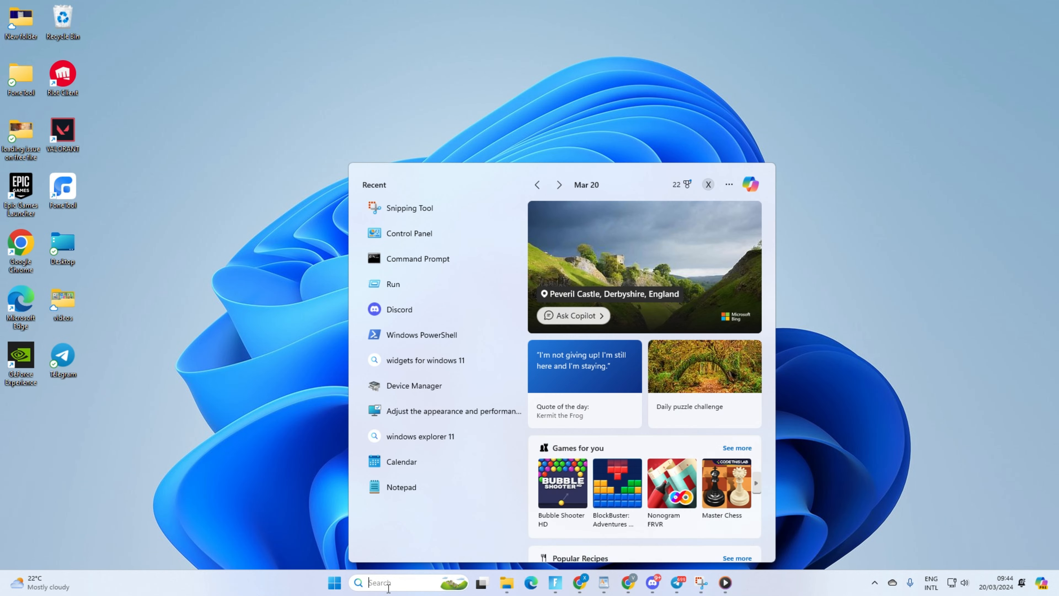
# Step: Search cmd from Start and run Command Prompt as administrator
pyautogui.write('cmd')
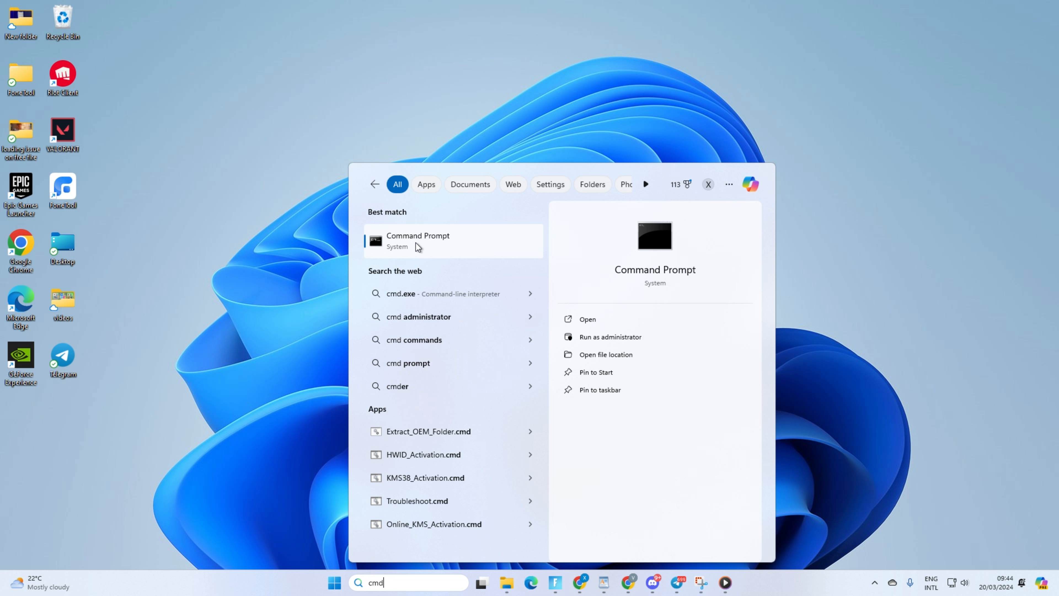
pyautogui.rightClick(417, 241)
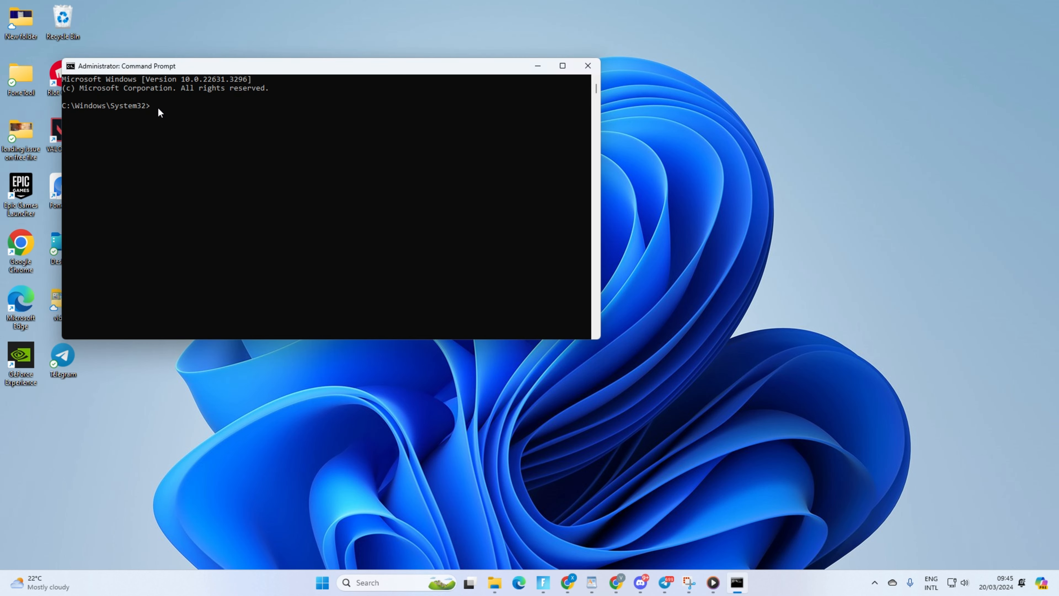
# Step: Run netsh winsock reset, ipconfig /flushdns, ipconfig /renew and netsh int ip reset, then close the admin window
pyautogui.press('Return')
pyautogui.write('ipconfig forward-slash flushdns')
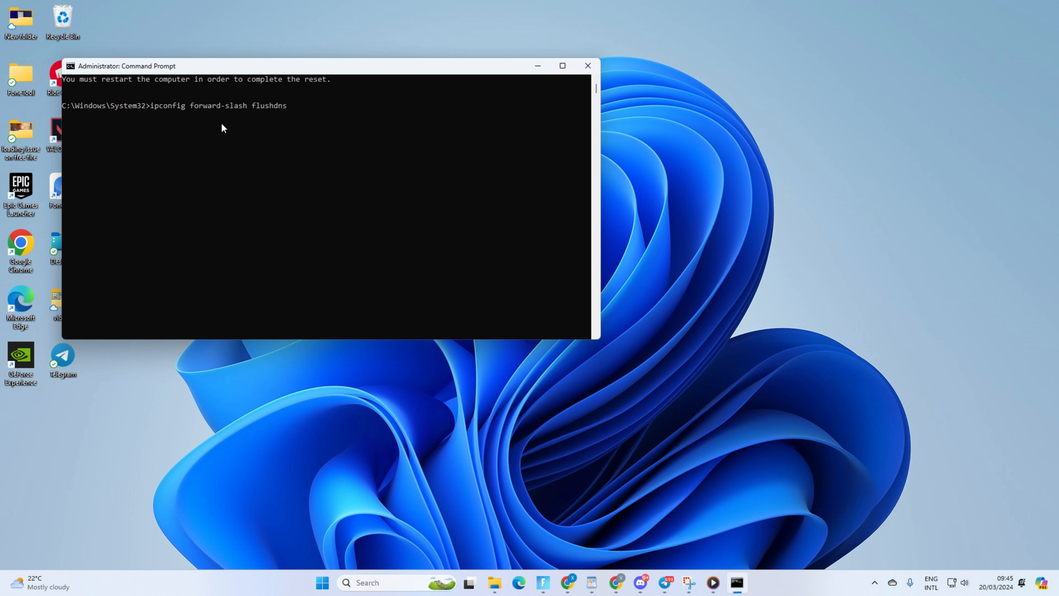
pyautogui.press('Return')
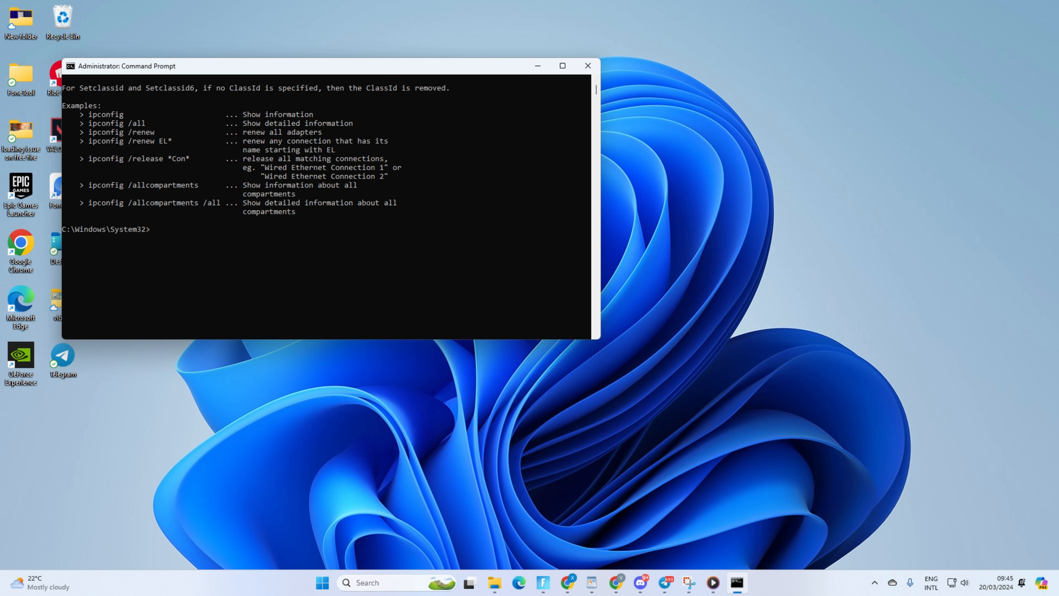
pyautogui.write('ipconfig forward-slash renew')
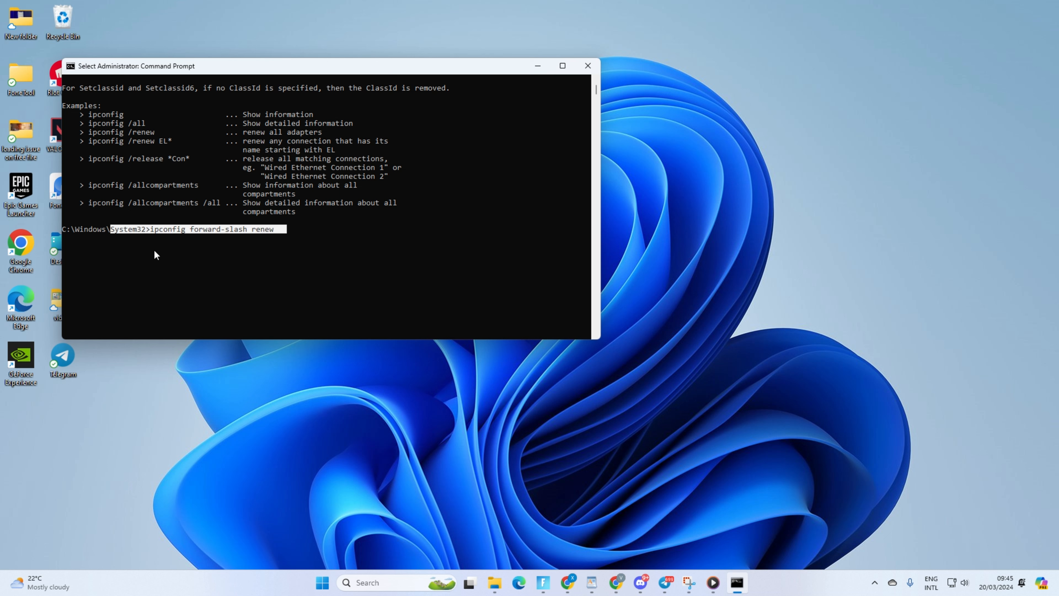
pyautogui.write('netsh int ip reset')
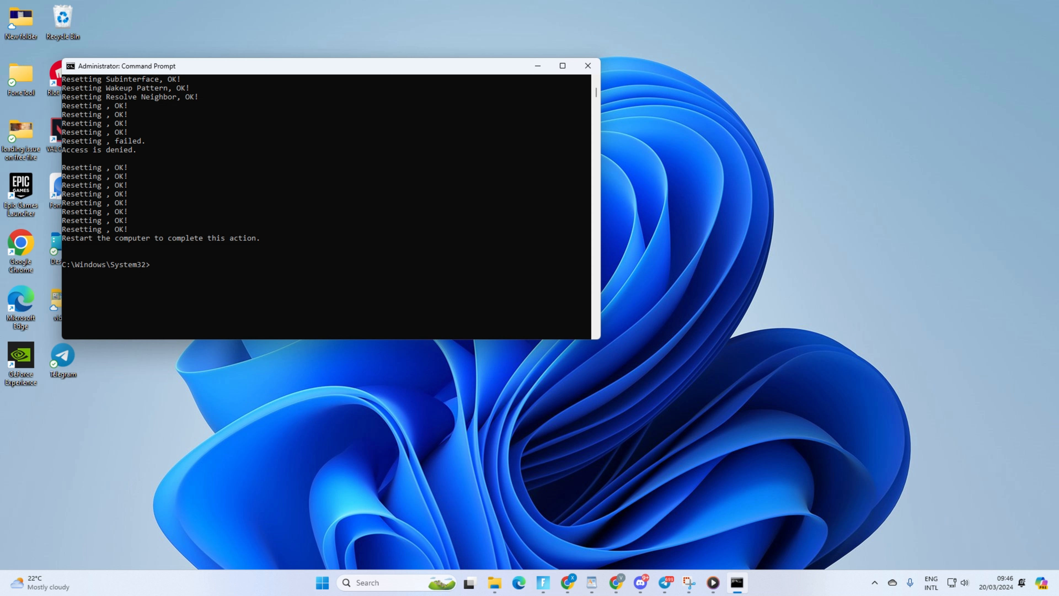
pyautogui.click(587, 66)
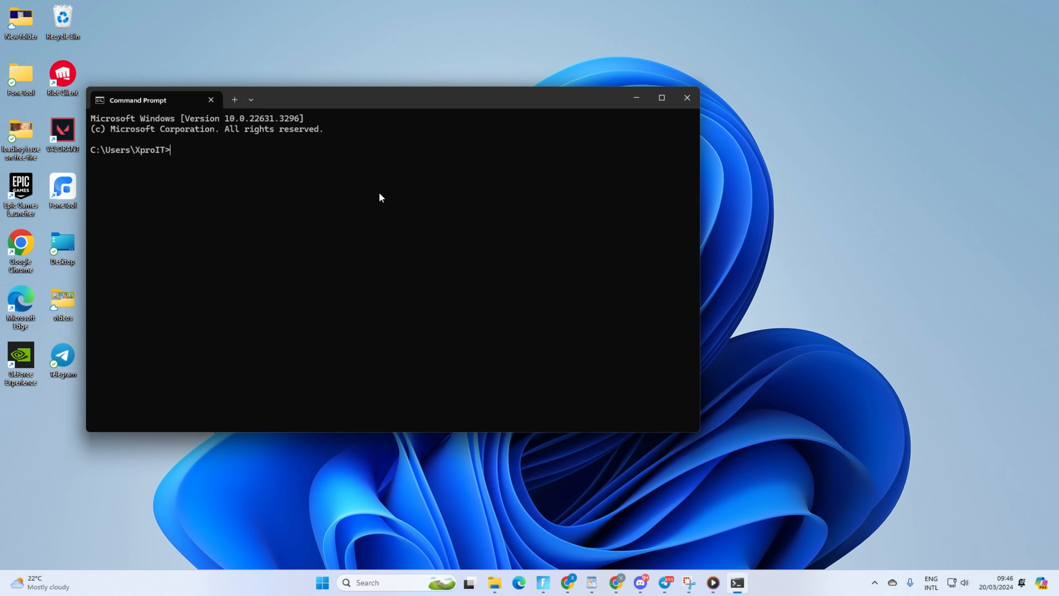
# Step: Ping 1.1.1.1 and 8.8.8.8 to confirm replies with no loss, then bring up Start
pyautogui.write('ping 1.1.1.1')
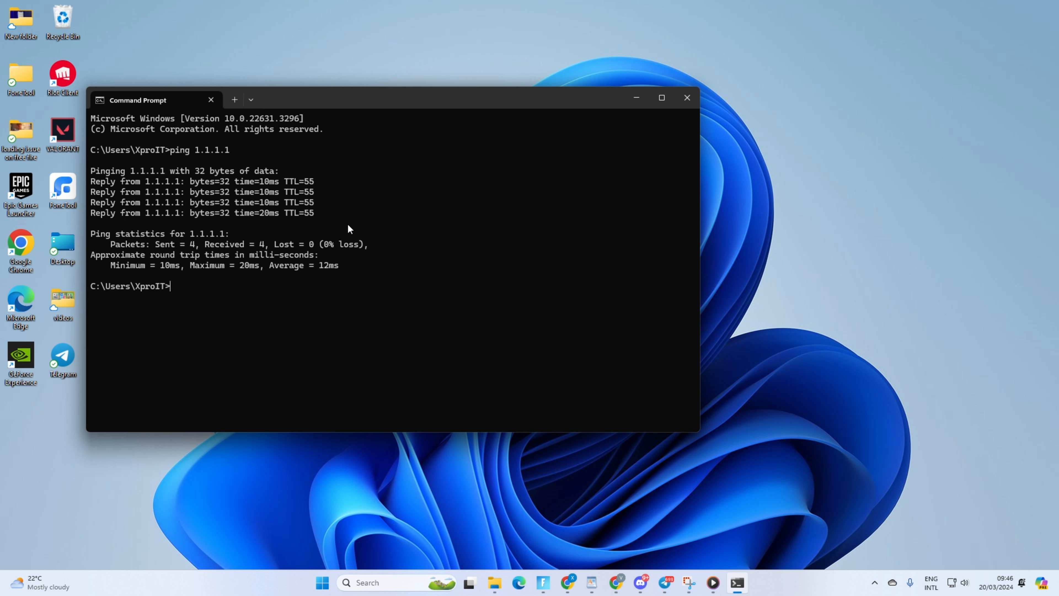
pyautogui.write('ping')
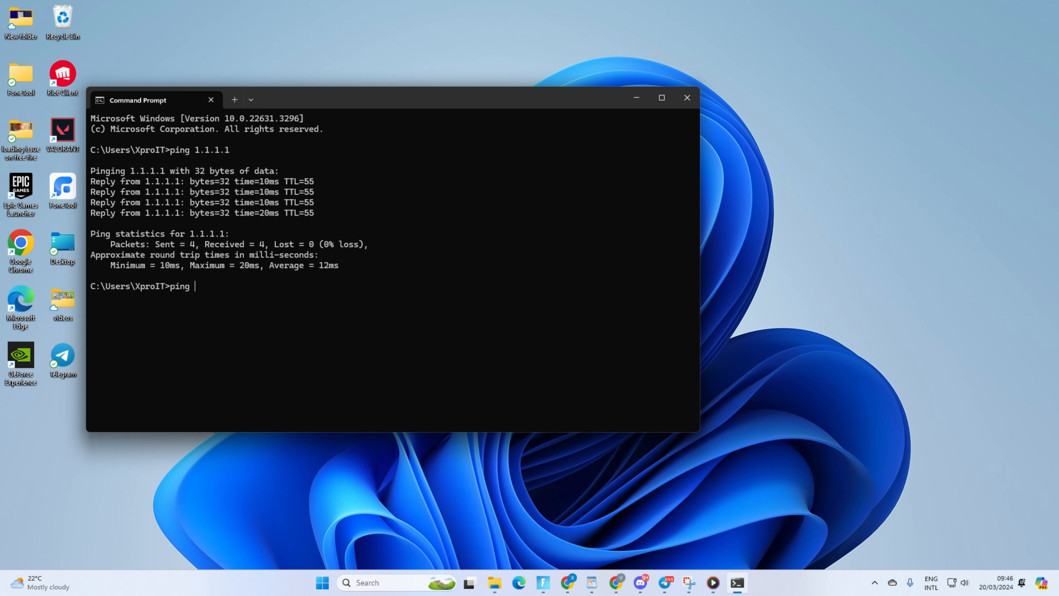
pyautogui.write('8.8.8.8')
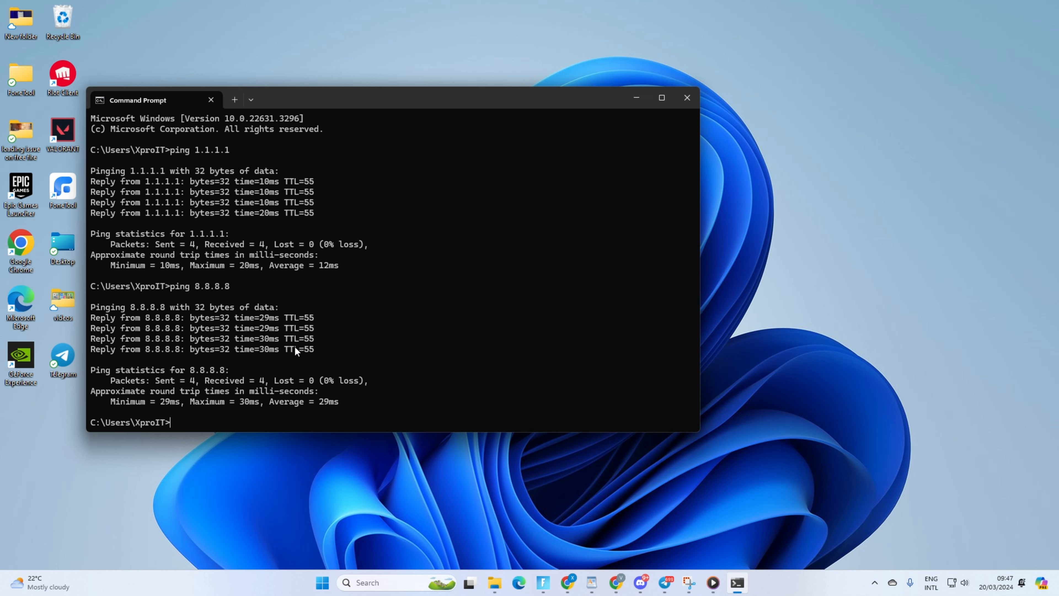
pyautogui.click(322, 582)
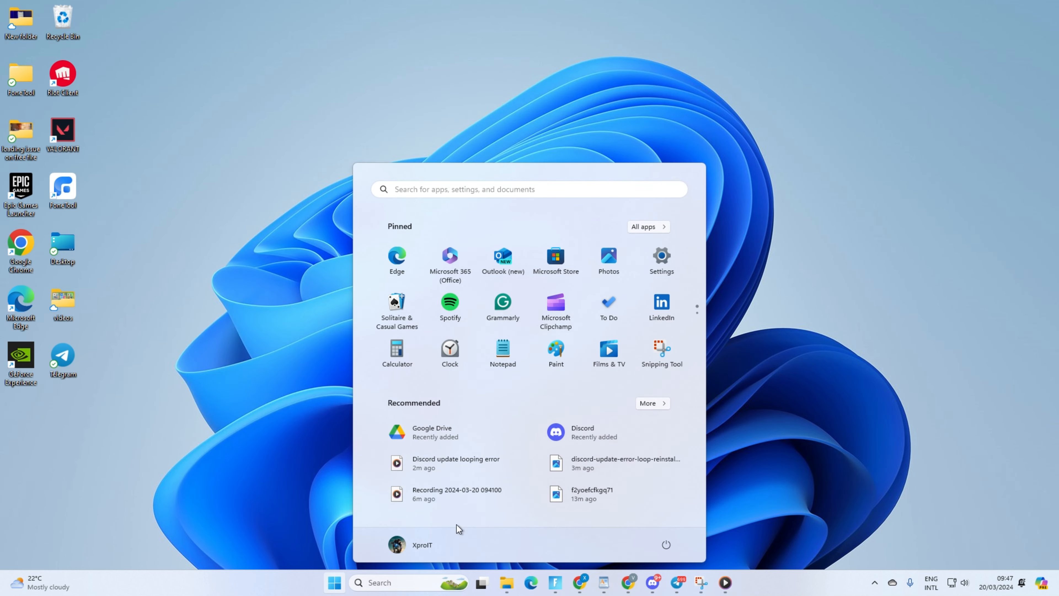
# Step: Reach the Ethernet DNS server assignment editor under Network & internet
pyautogui.click(660, 260)
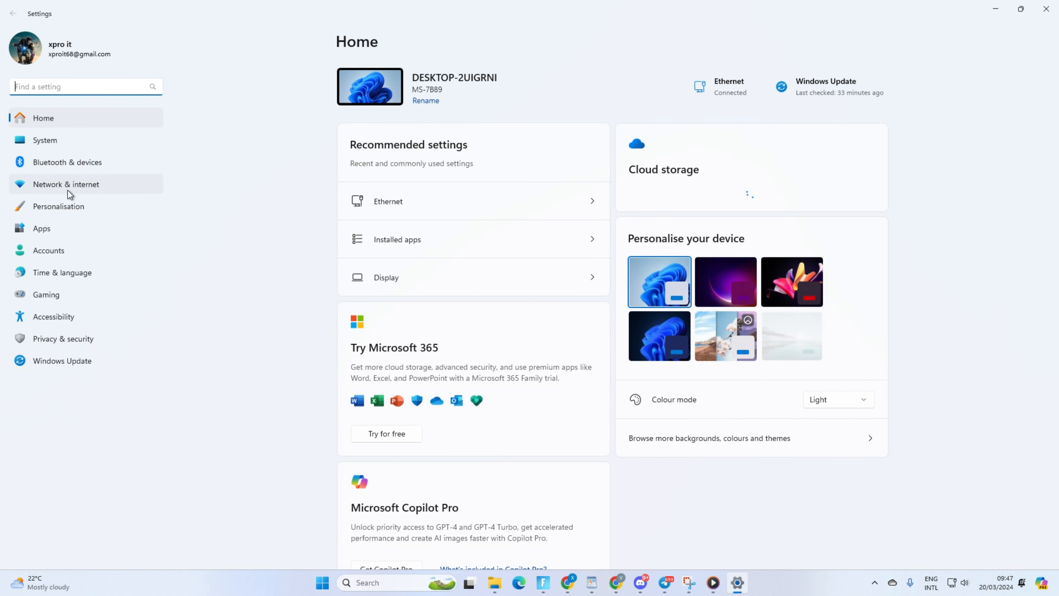
pyautogui.click(65, 184)
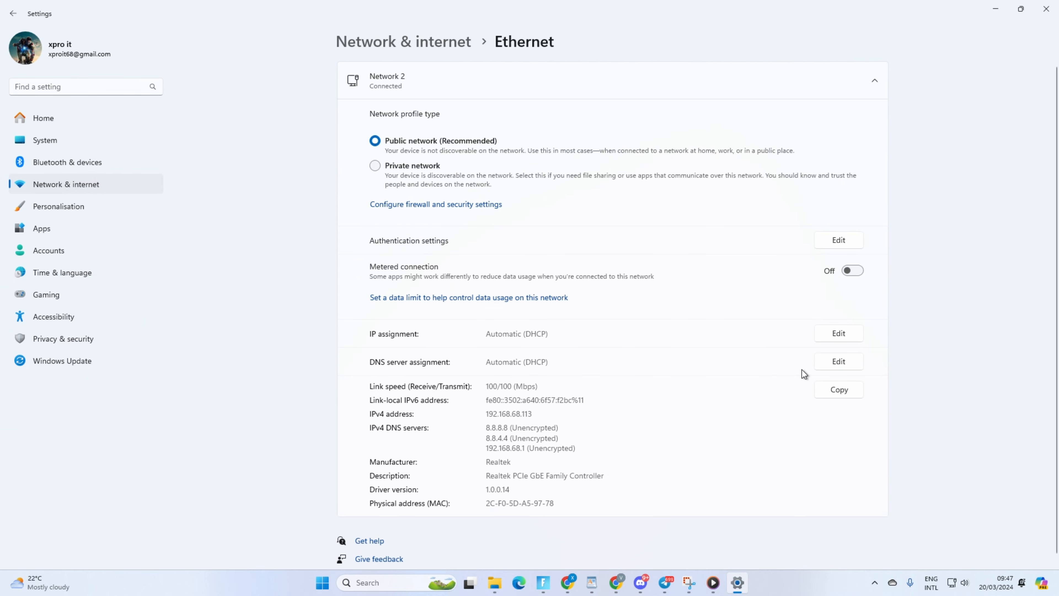
pyautogui.click(838, 361)
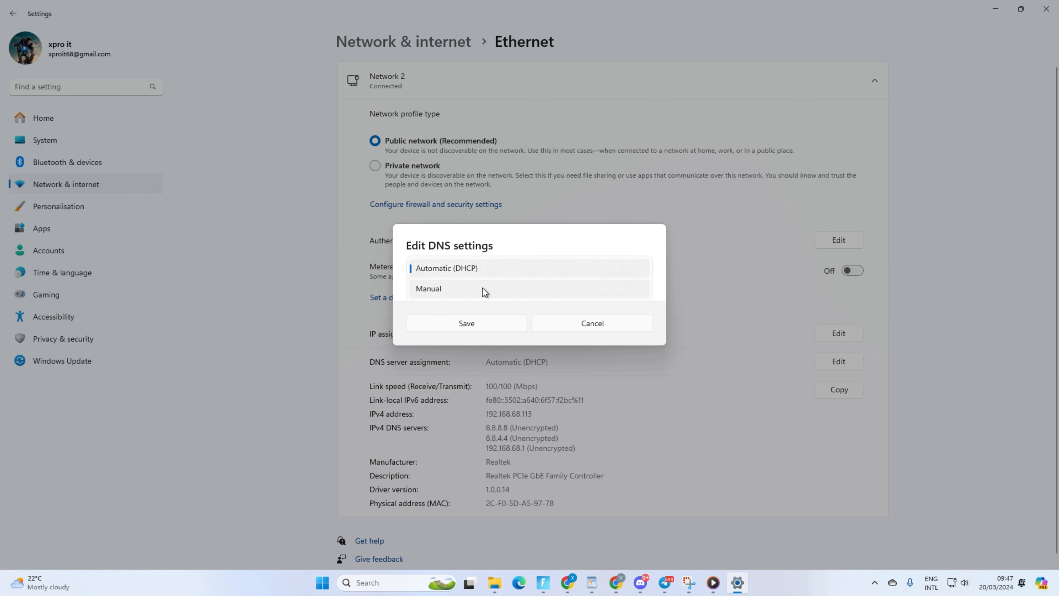
# Step: Enter manual IPv4 DNS 1.1.1.1 preferred and 1.0.0.1 alternative, and save
pyautogui.click(429, 289)
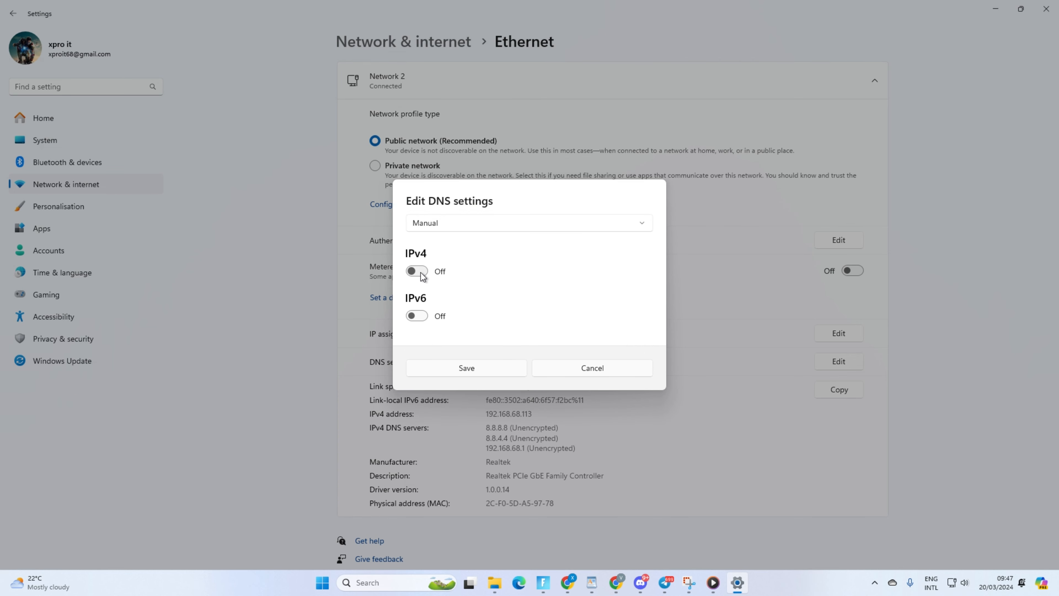
pyautogui.click(416, 271)
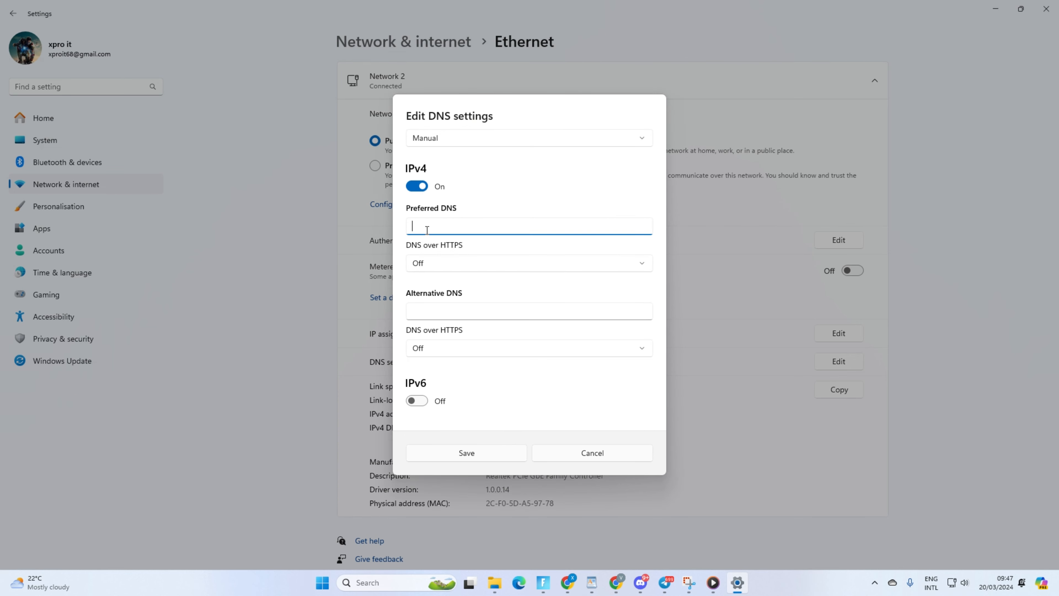
pyautogui.write('1.1.1')
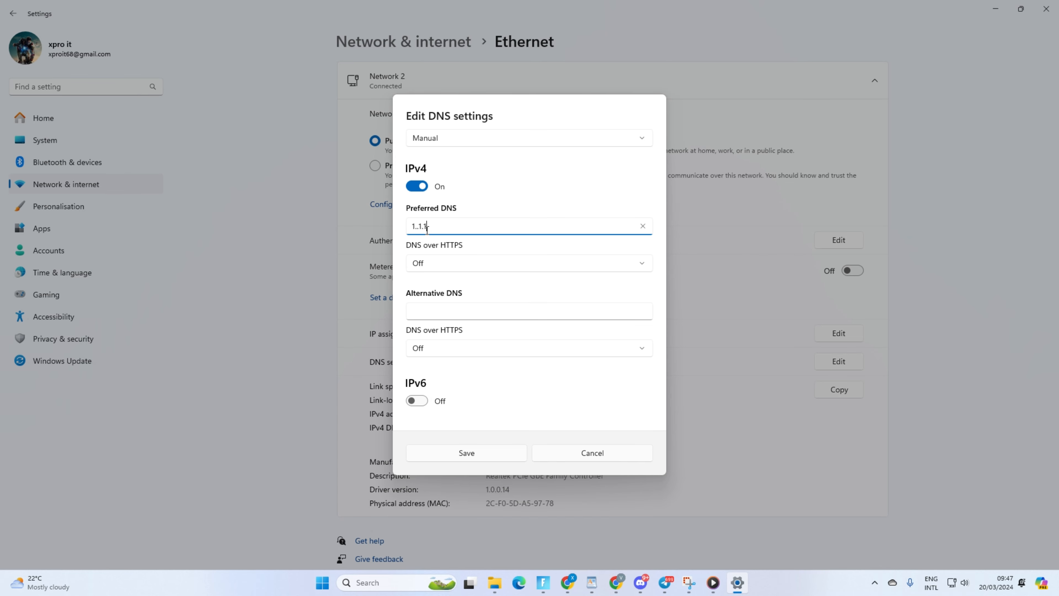
pyautogui.press('Backspace')
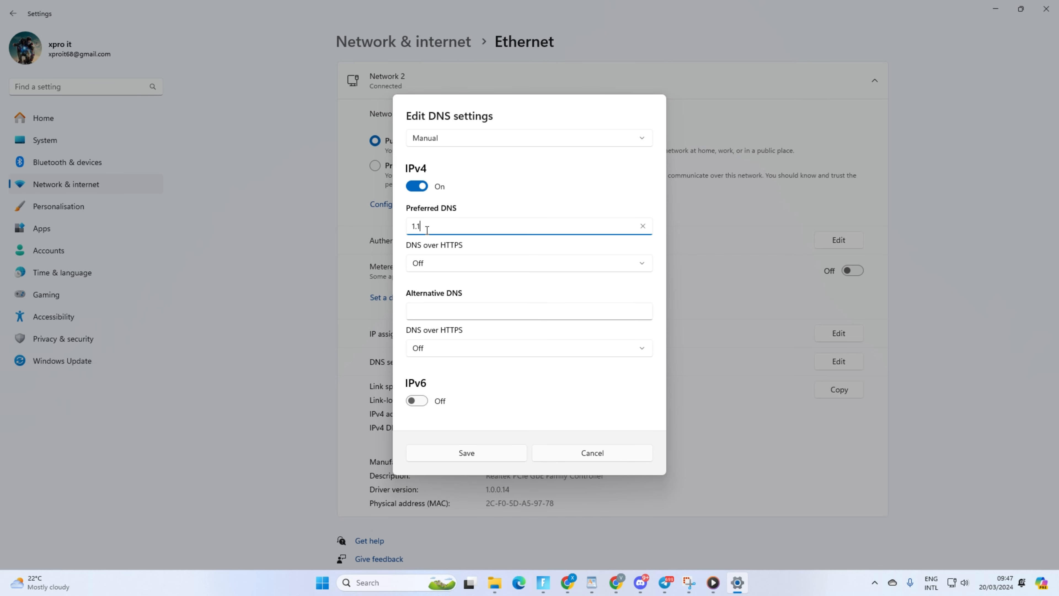
pyautogui.write('.1.1')
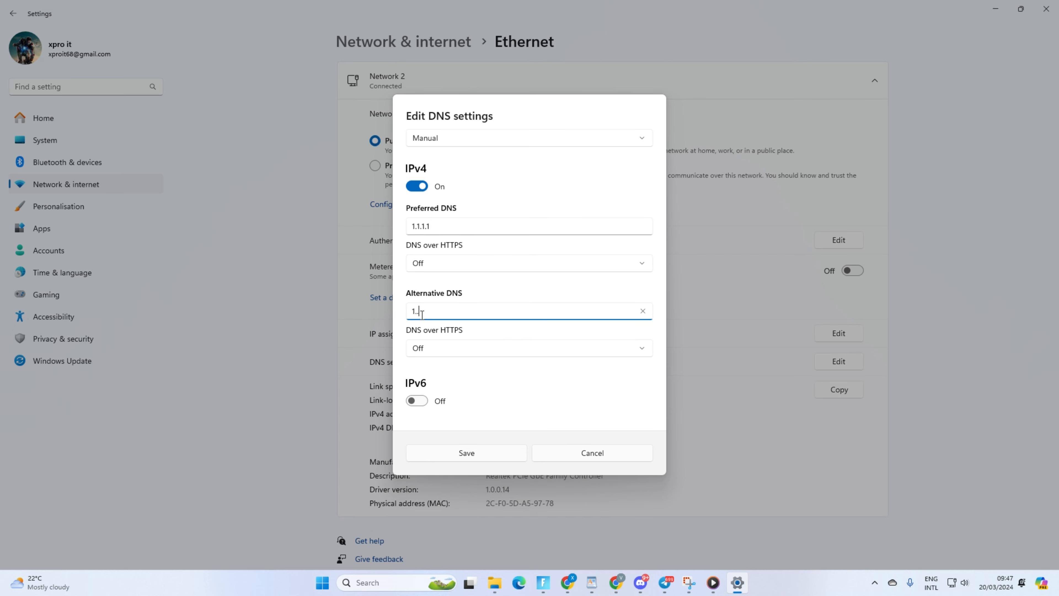
pyautogui.write('0')
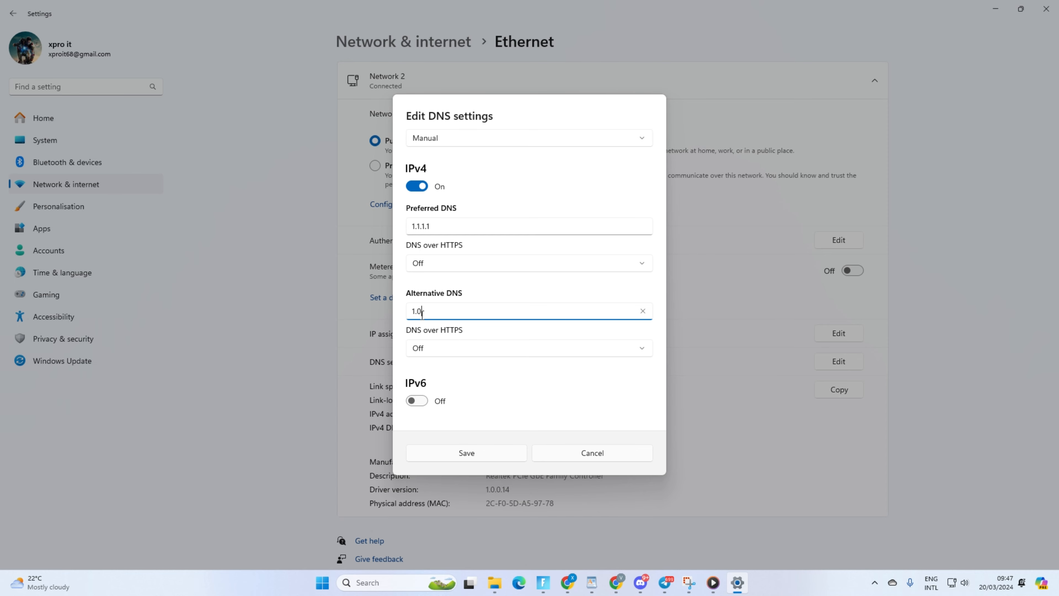
pyautogui.write('0.1')
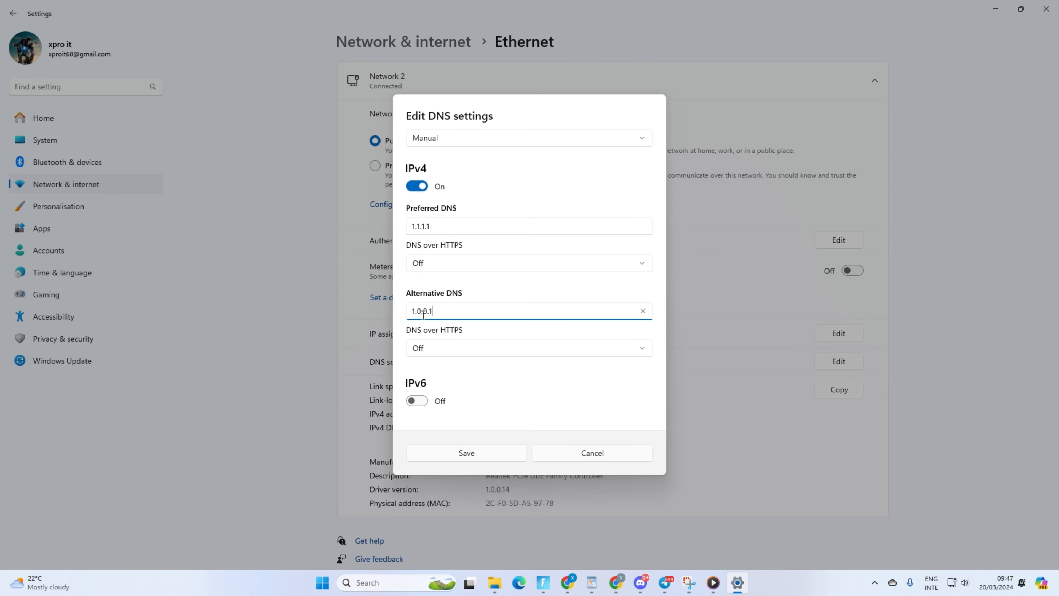
pyautogui.write('1.0.0.1')
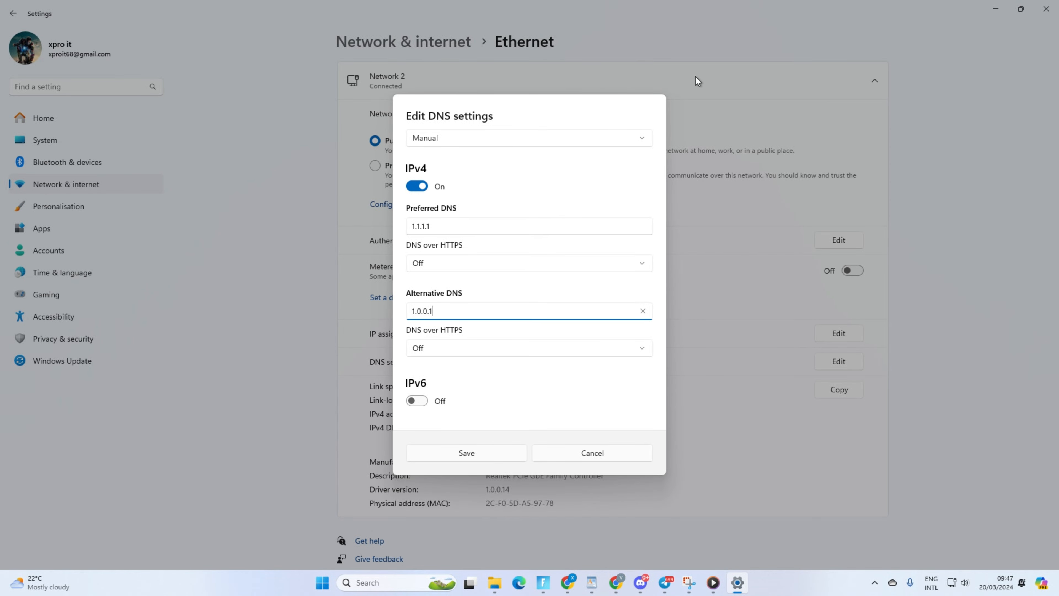
pyautogui.click(591, 452)
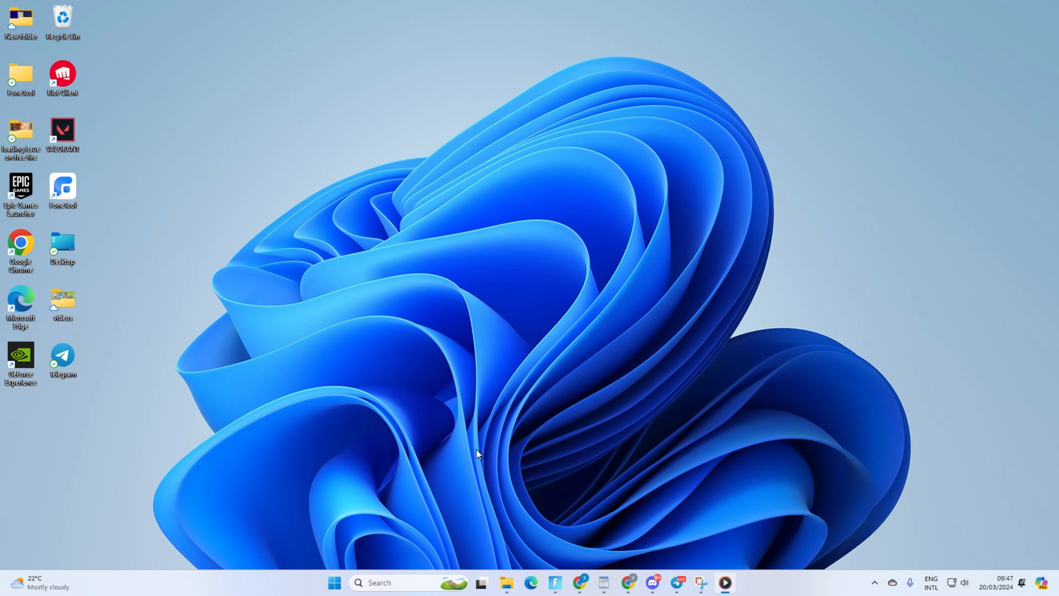
# Step: Search 'dis' in Installed apps and uninstall Discord
pyautogui.click(334, 583)
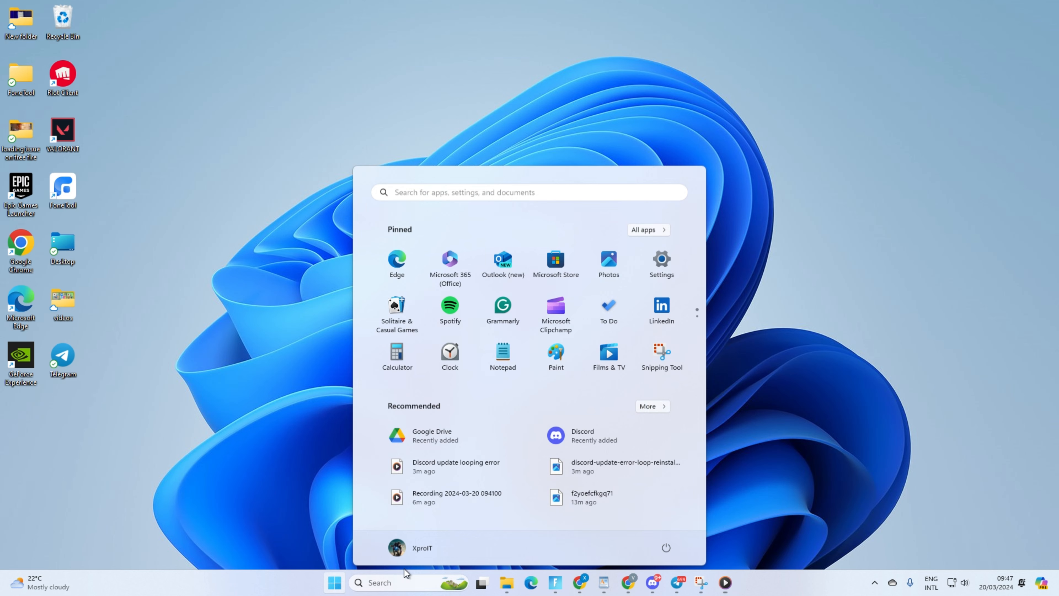
pyautogui.click(661, 262)
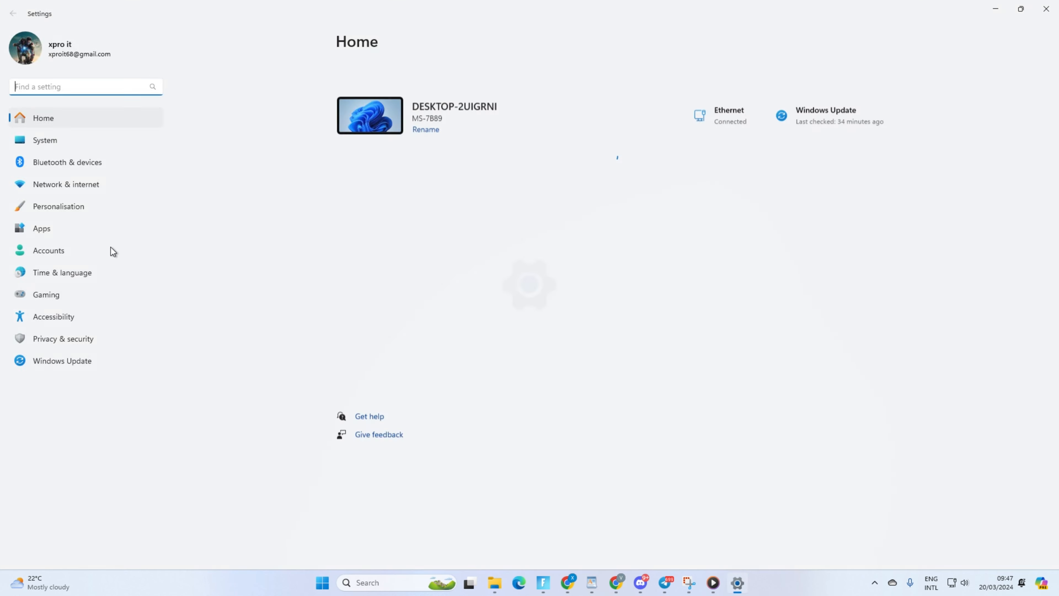
pyautogui.click(42, 228)
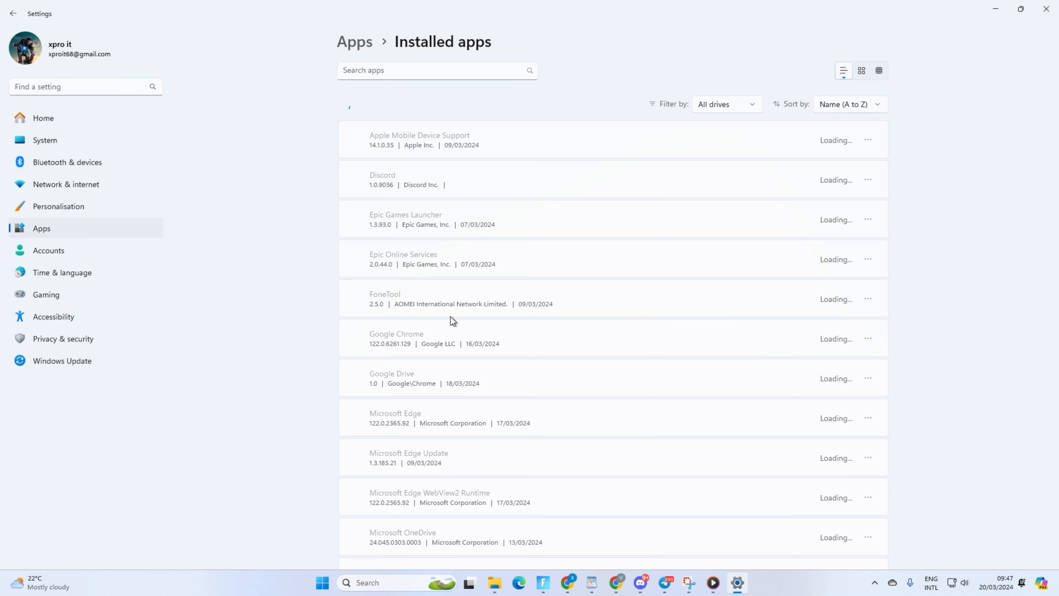
pyautogui.write('dis')
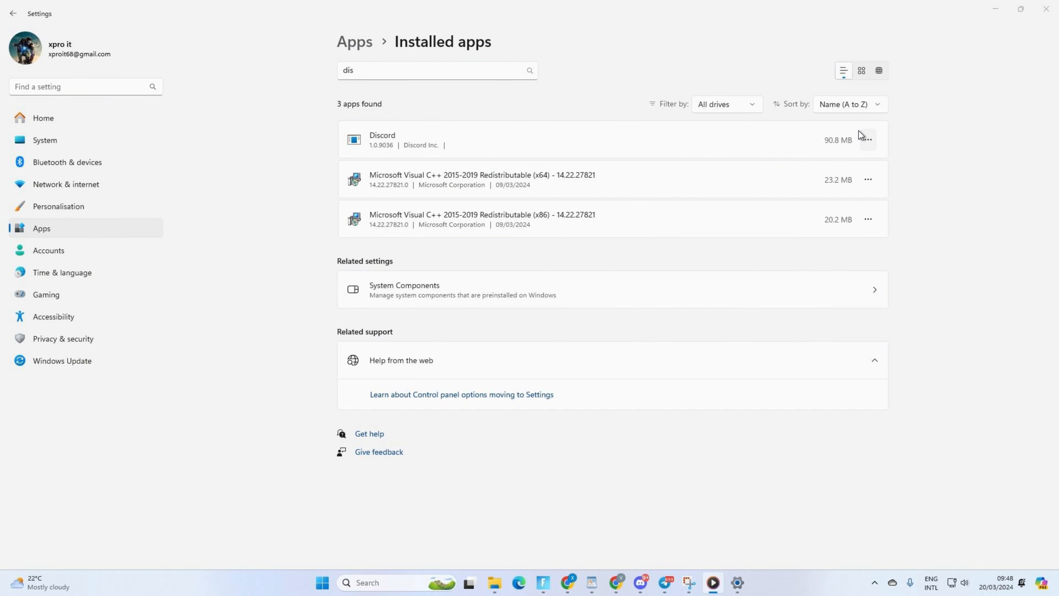
pyautogui.moveTo(1021, 8)
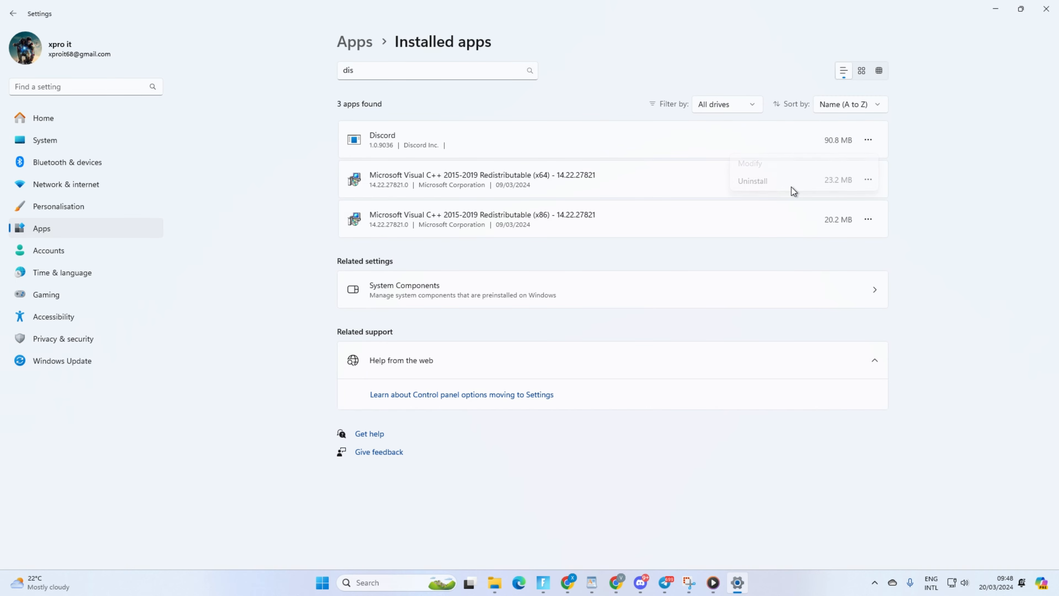
pyautogui.click(752, 180)
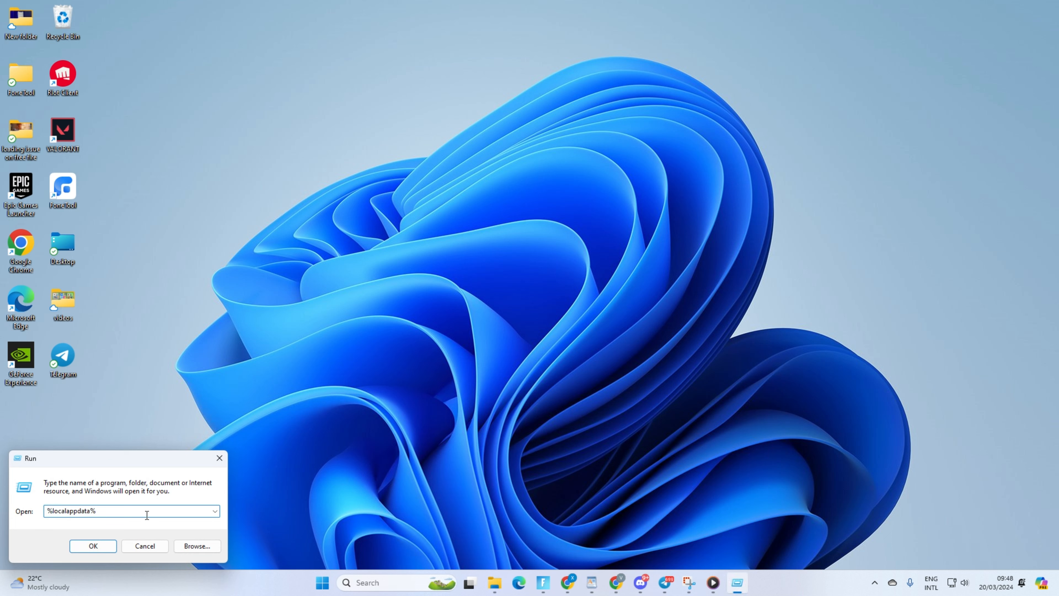
# Step: Open %localappdata%\Discord and delete its files
pyautogui.click(93, 545)
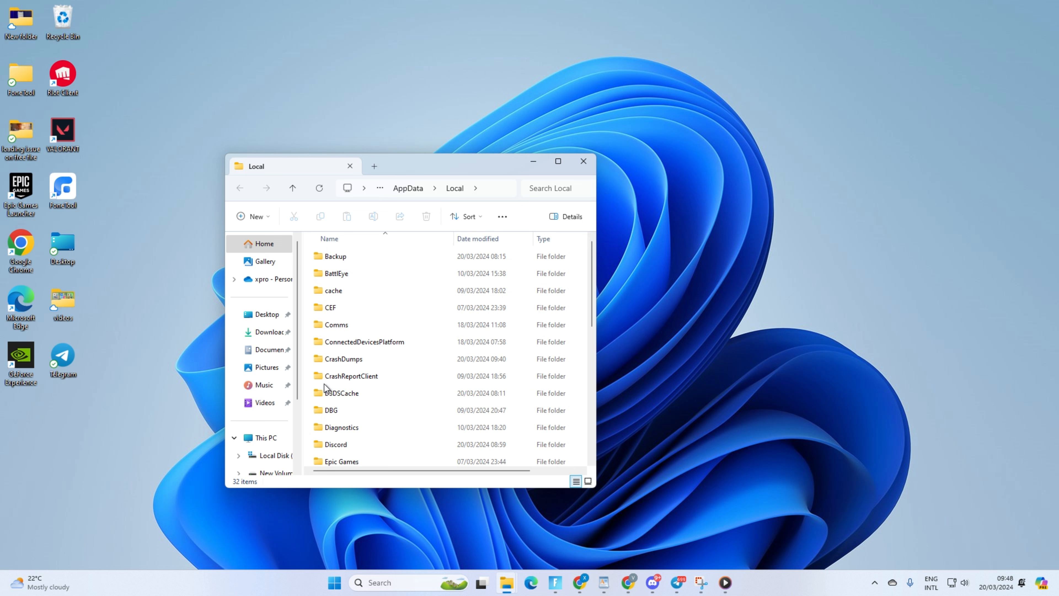
pyautogui.doubleClick(336, 444)
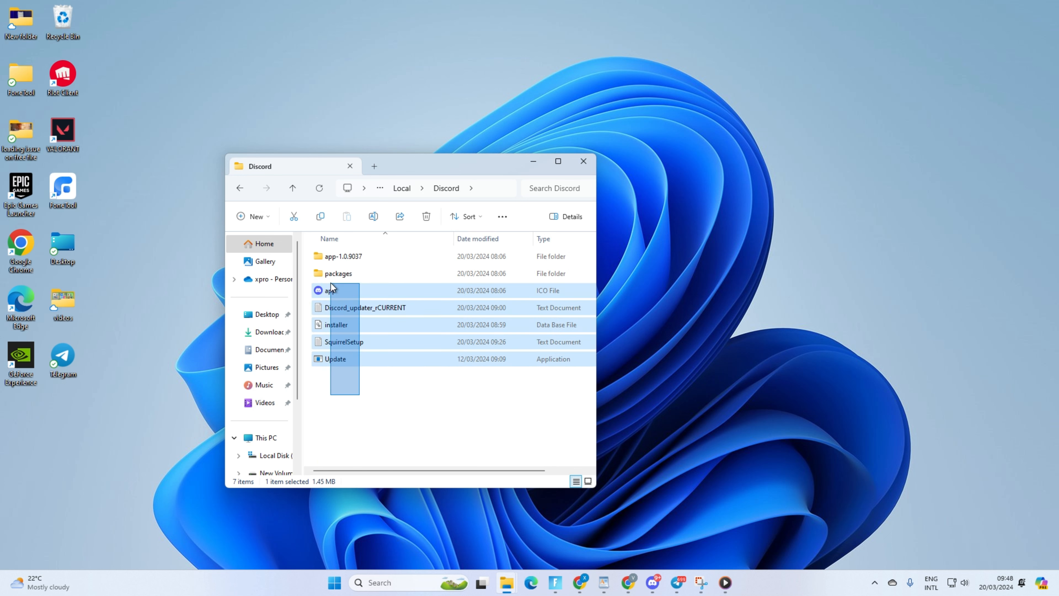
pyautogui.rightClick(331, 290)
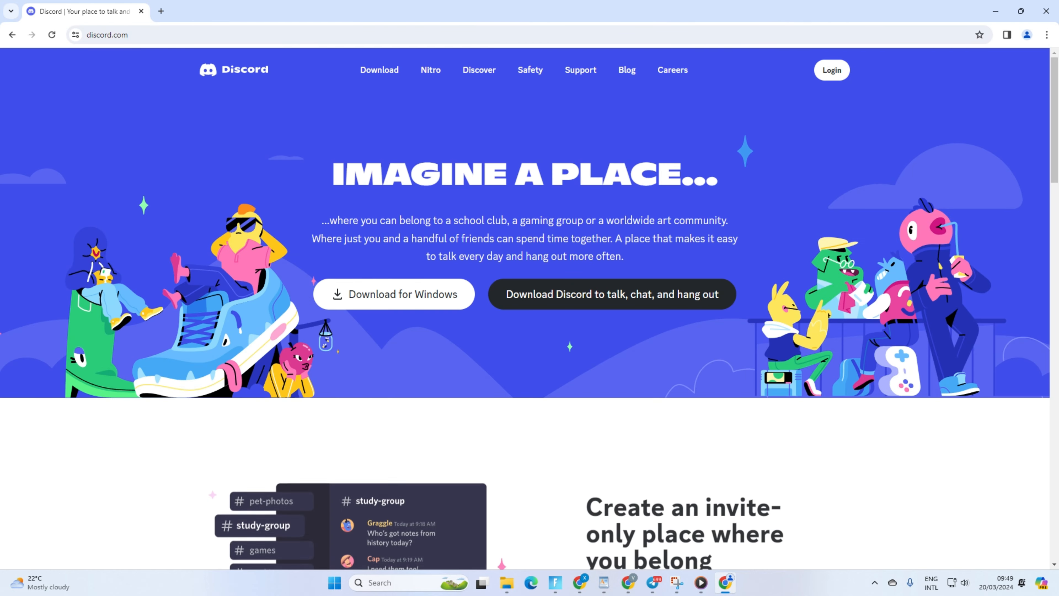
pyautogui.moveTo(413, 298)
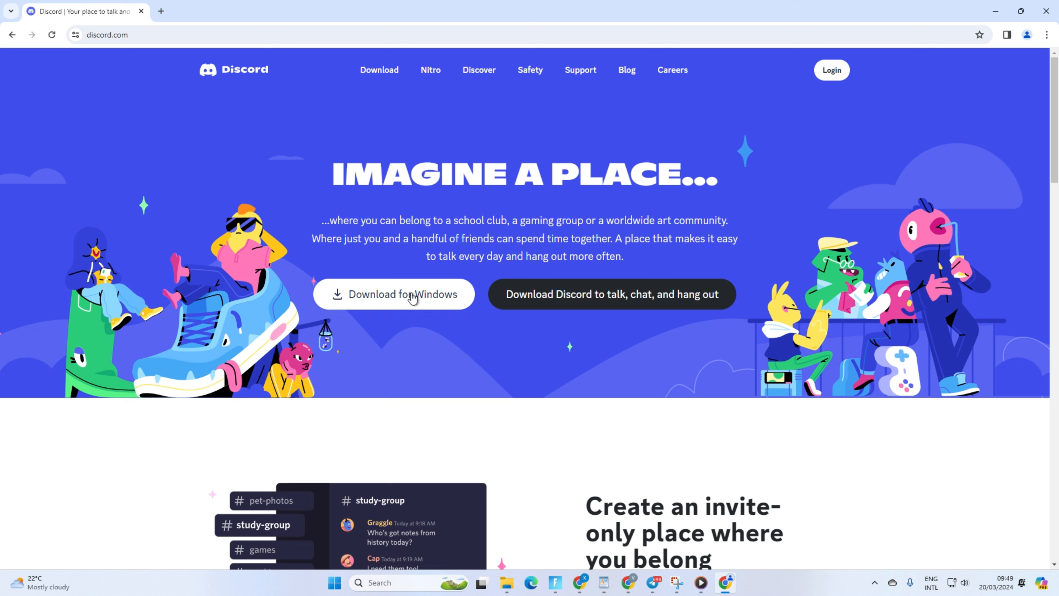
pyautogui.moveTo(319, 317)
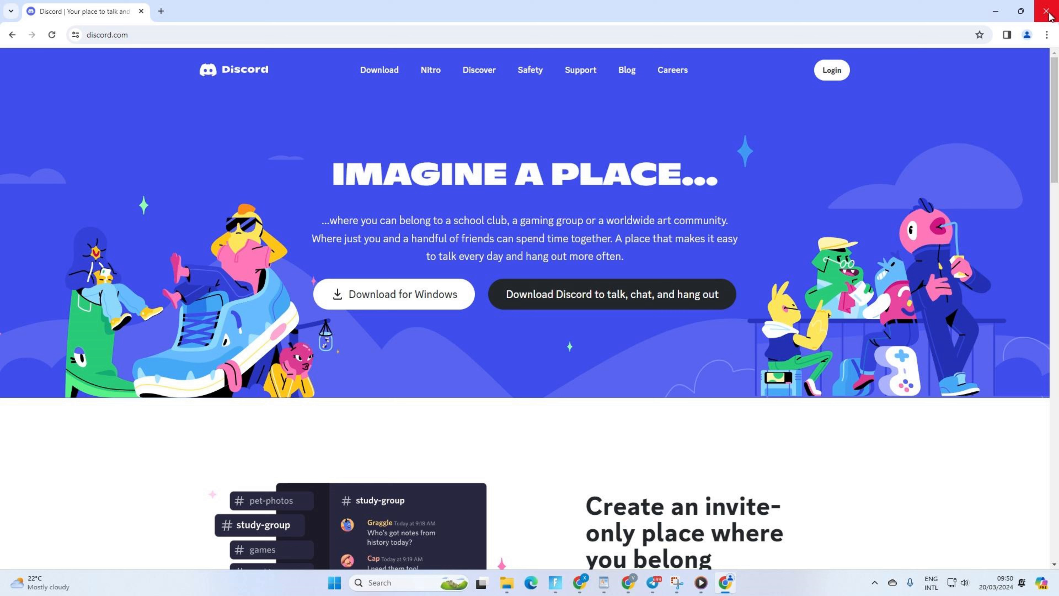
# Step: Close Chrome after viewing the discord.com Windows download page
pyautogui.click(1049, 11)
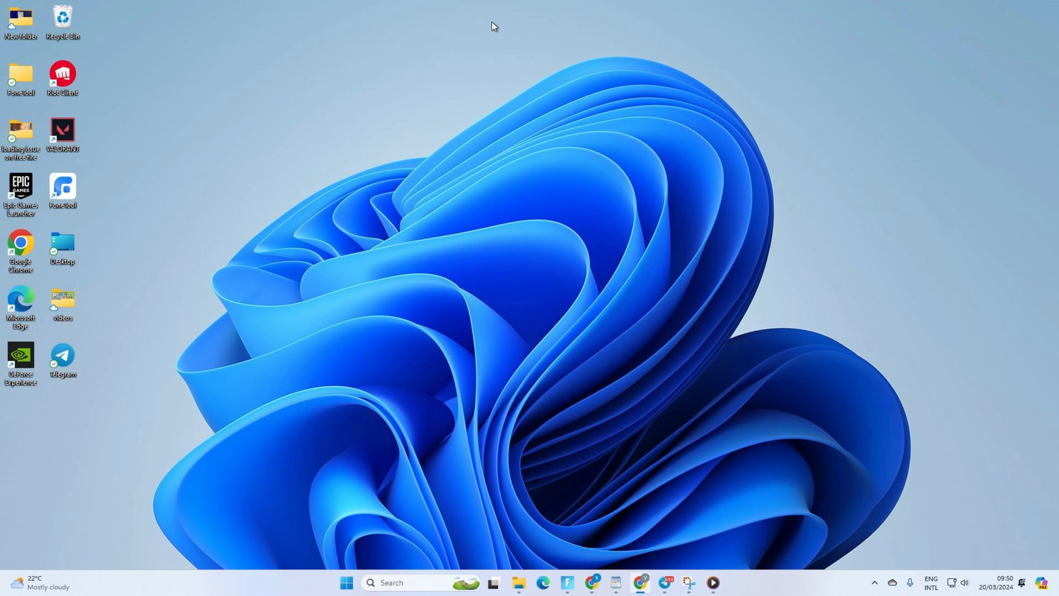